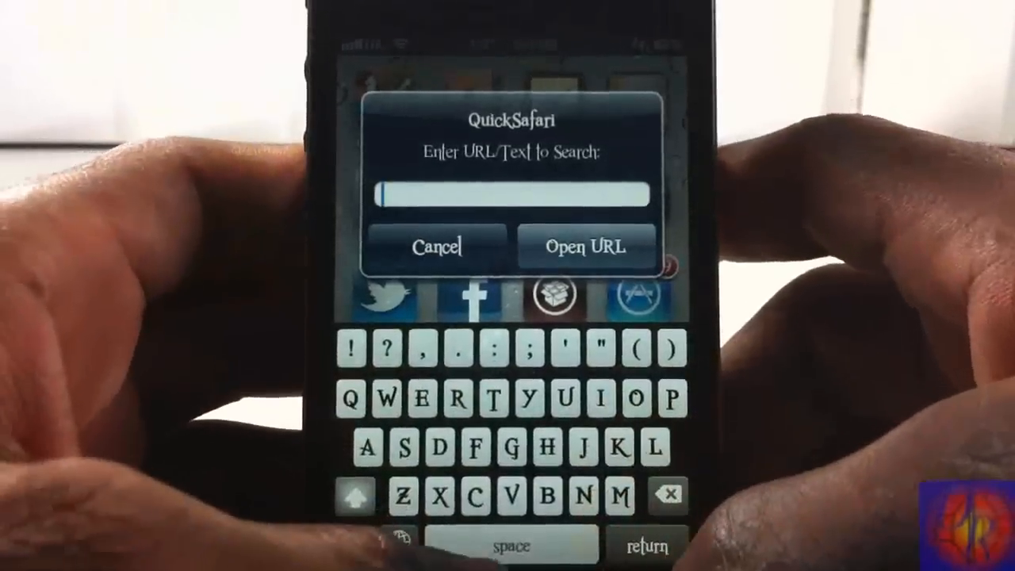
Enter "opinionative reviewer" in the QuickSafari field and run the search in Safari.
{"action": "left_click", "coordinate": [512, 498]}
{"action": "type", "text": "opinionative reviewer"}
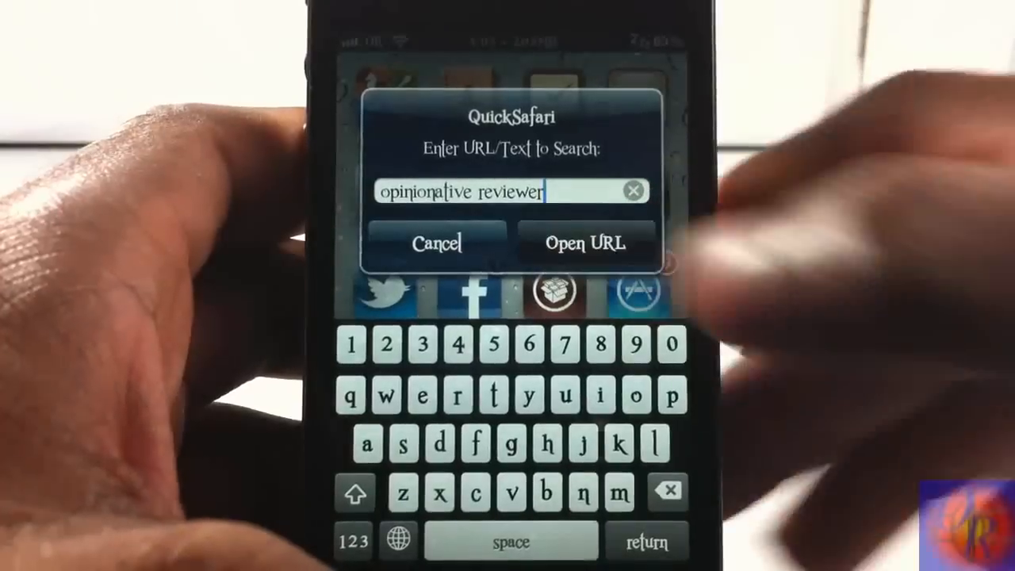
{"action": "left_click", "coordinate": [587, 241]}
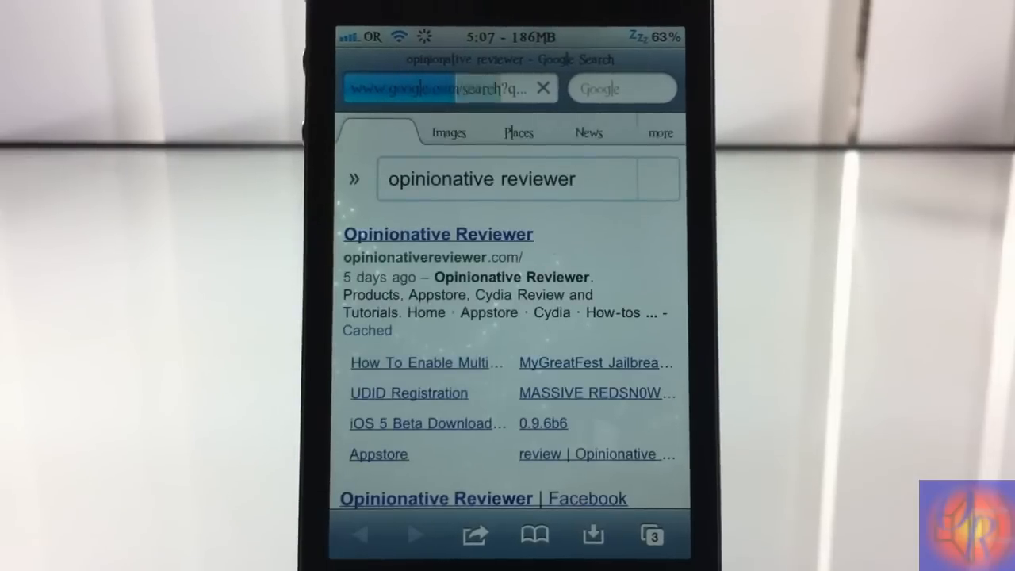
Scroll through the Google results, then return to the home screen.
{"action": "scroll", "scroll_direction": "down", "scroll_amount": 3}
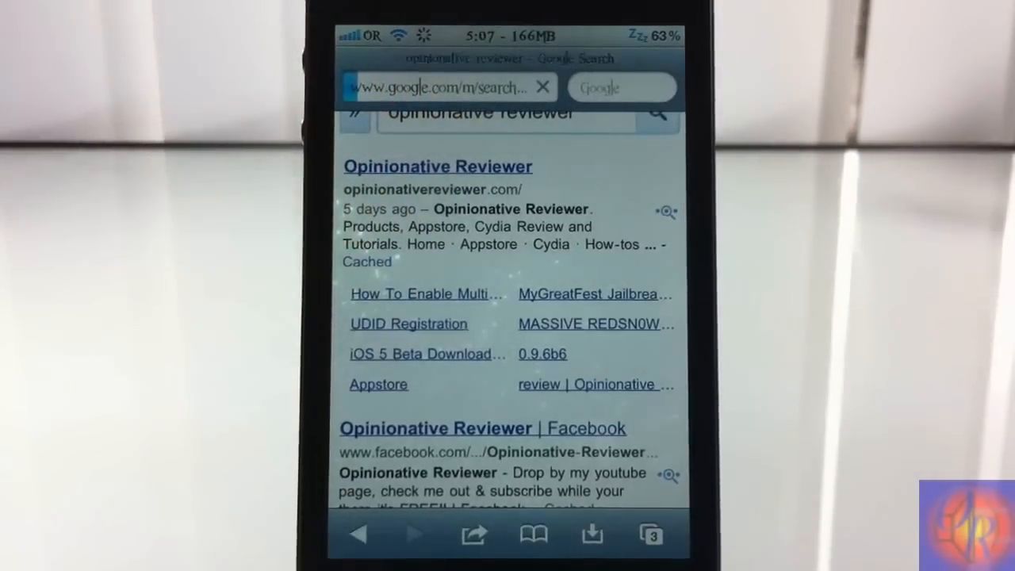
{"action": "left_click", "coordinate": [446, 131]}
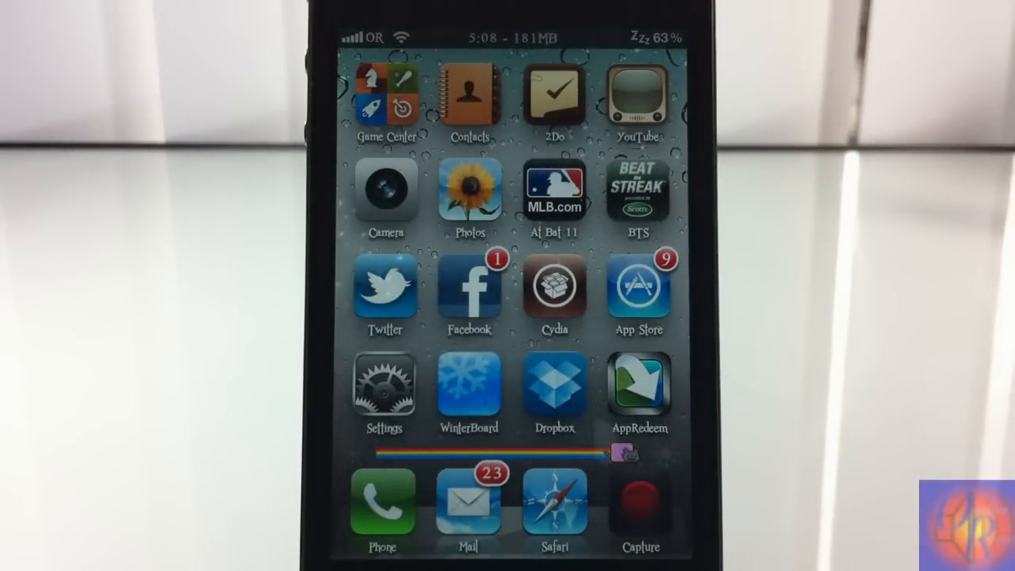
Swipe the home screen to trigger the QuickSafari popup with an empty field.
{"action": "scroll", "scroll_direction": "left", "scroll_amount": 3}
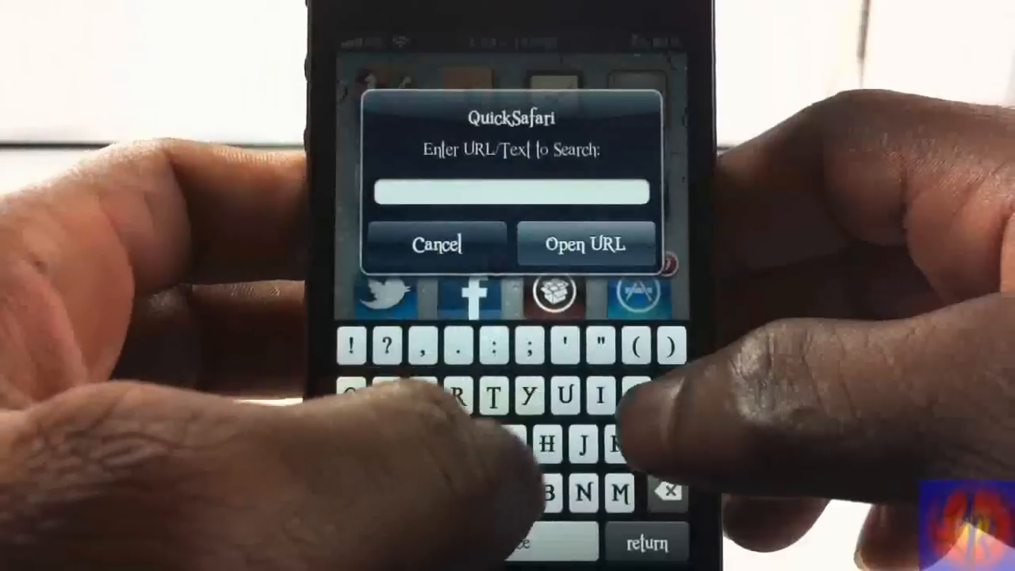
Enter "Twitter.com" in the QuickSafari field and open it in Safari.
{"action": "type", "text": "Twitter."}
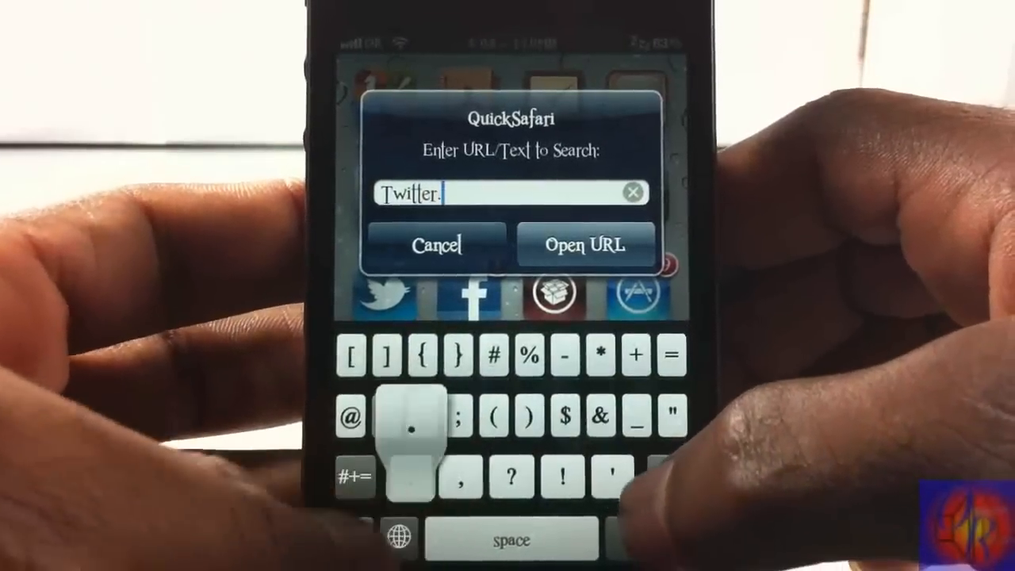
{"action": "type", "text": "com"}
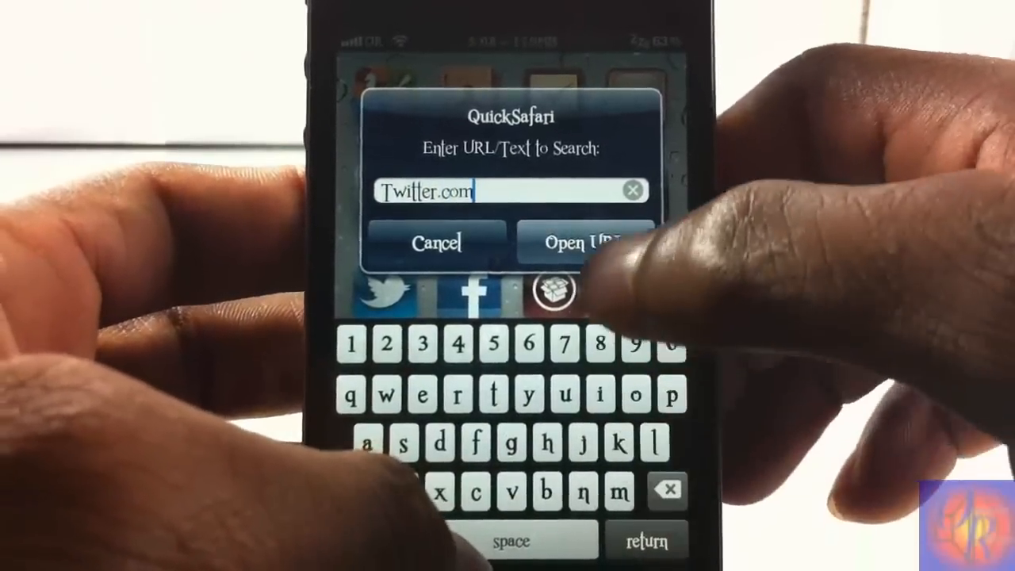
{"action": "left_click", "coordinate": [587, 241]}
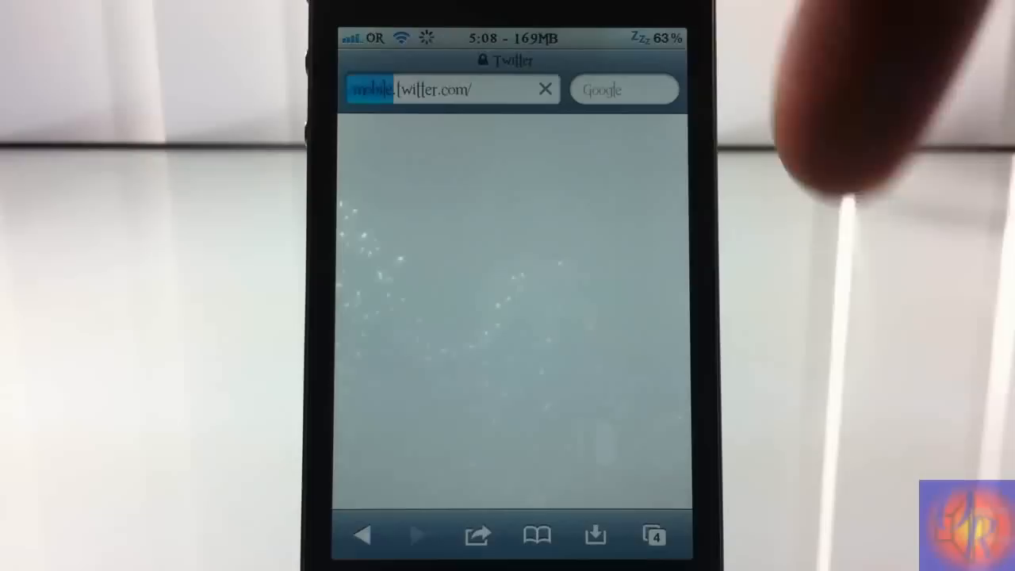
Reveal the redirected mobile.twitter.com address in Safari's address bar.
{"action": "left_click", "coordinate": [425, 89]}
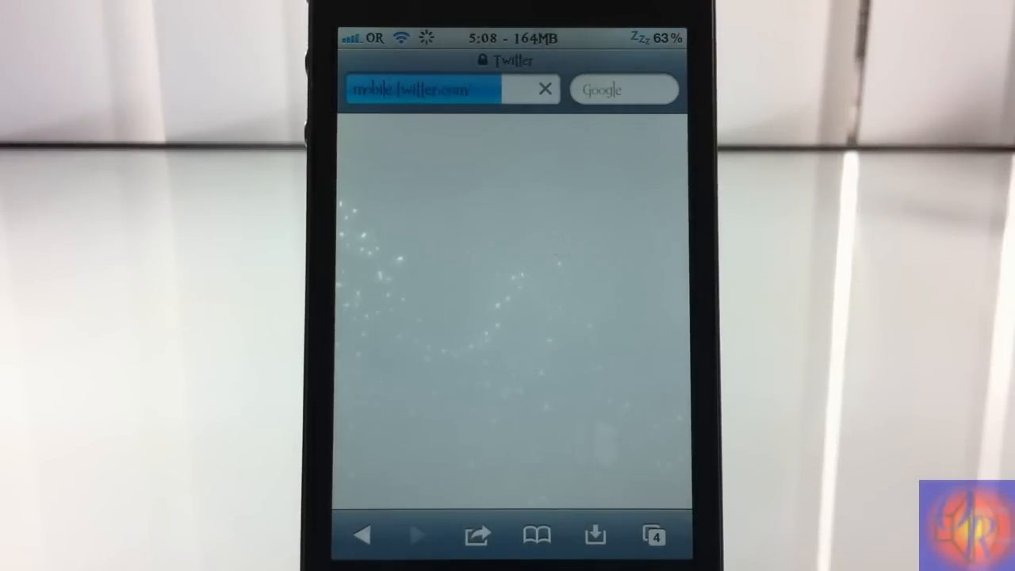